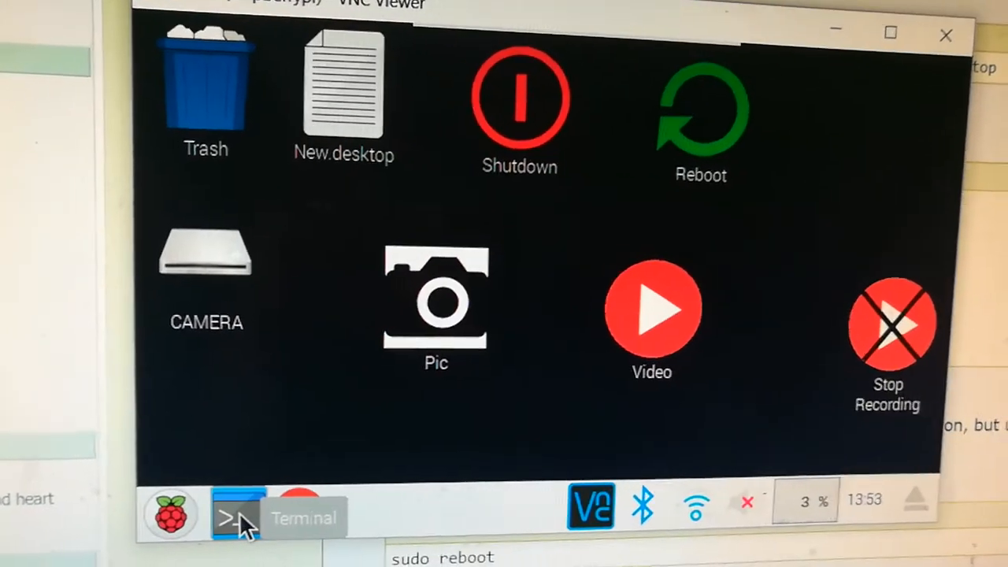
Open a terminal and copy the tutorial's 'sudo nano /home/pi/.local/share/applications/' command.
{"action": "left_click", "coordinate": [237, 516]}
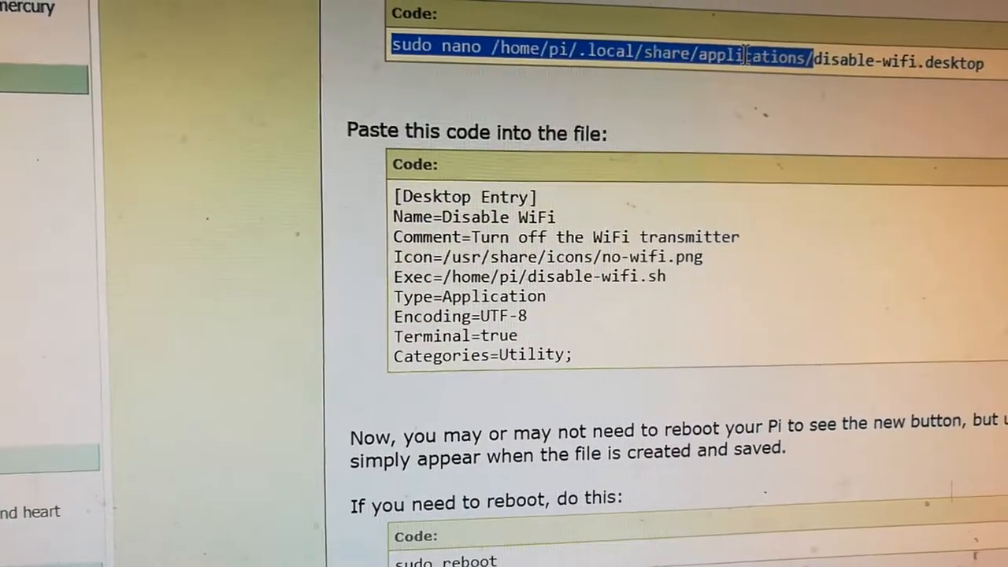
{"action": "right_click", "coordinate": [741, 59]}
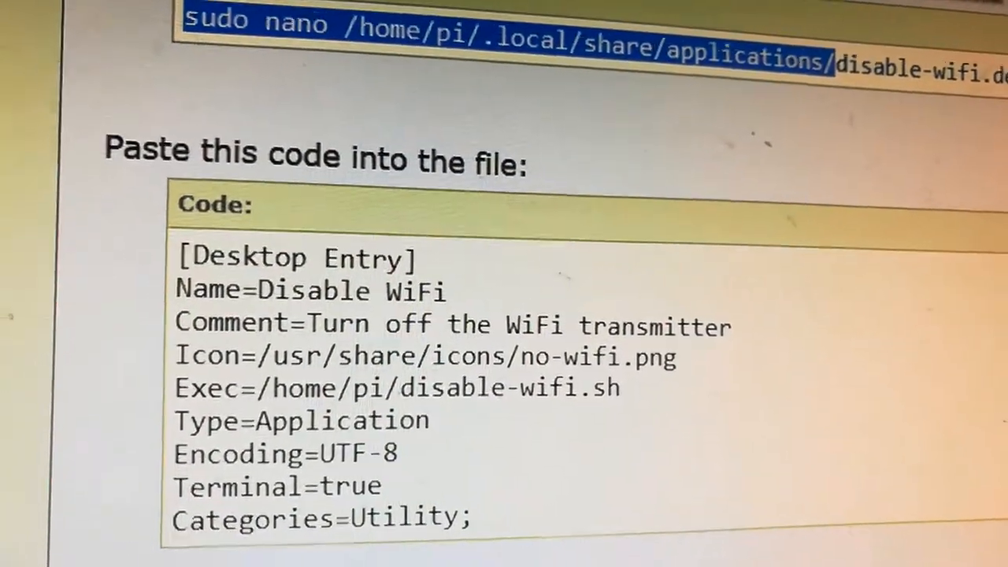
{"action": "scroll", "scroll_direction": "down", "scroll_amount": 3}
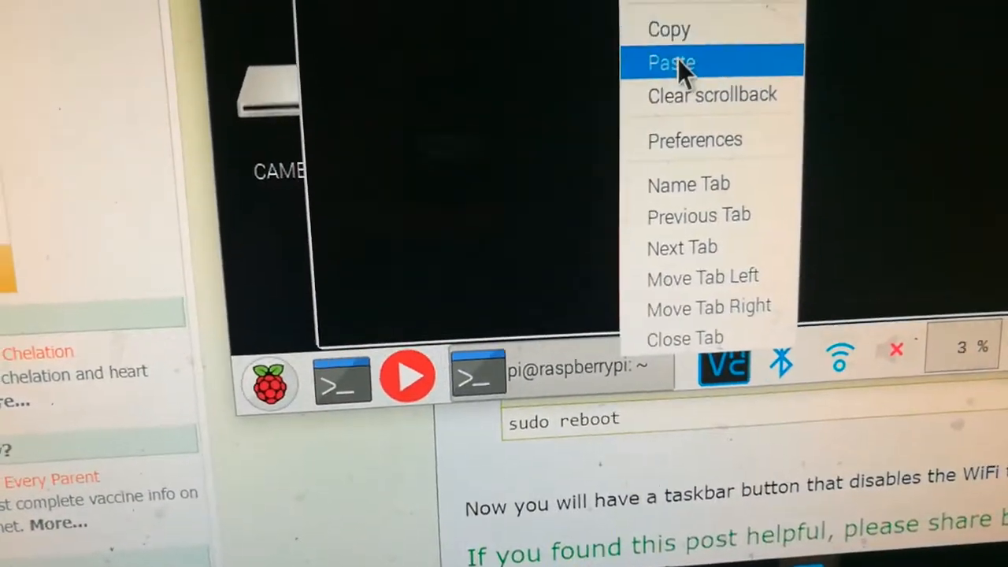
Paste the nano command with still.desktop appended to open an empty launcher file.
{"action": "left_click", "coordinate": [670, 62]}
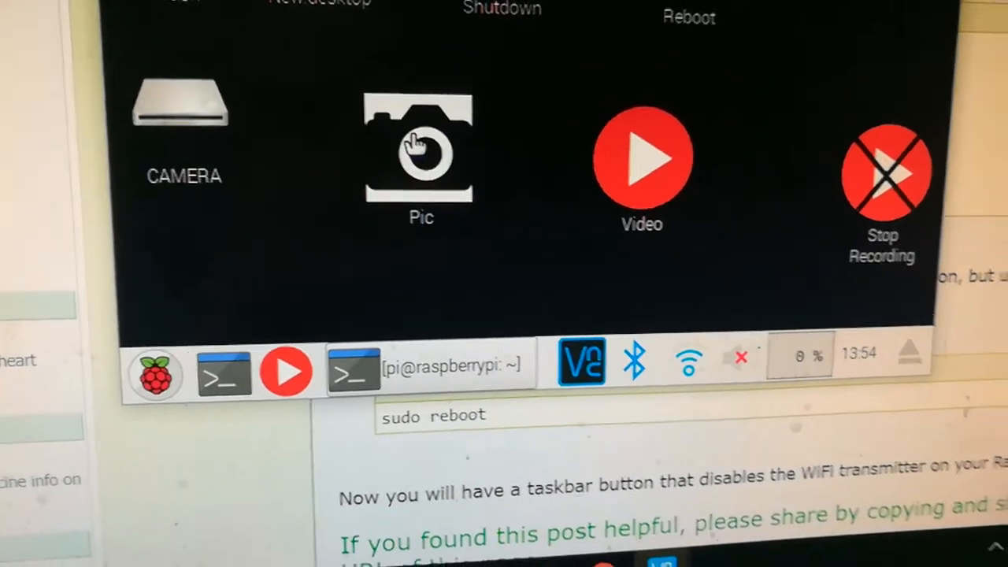
{"action": "right_click", "coordinate": [419, 150]}
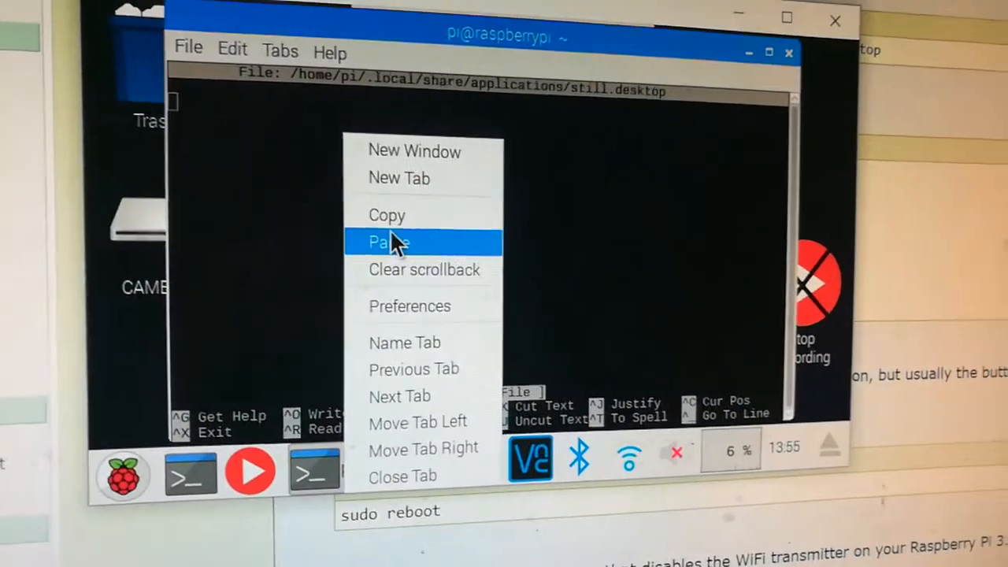
Paste the Pic Desktop Entry running capture.sh with cam.png icon, then save and exit nano.
{"action": "left_click", "coordinate": [387, 242]}
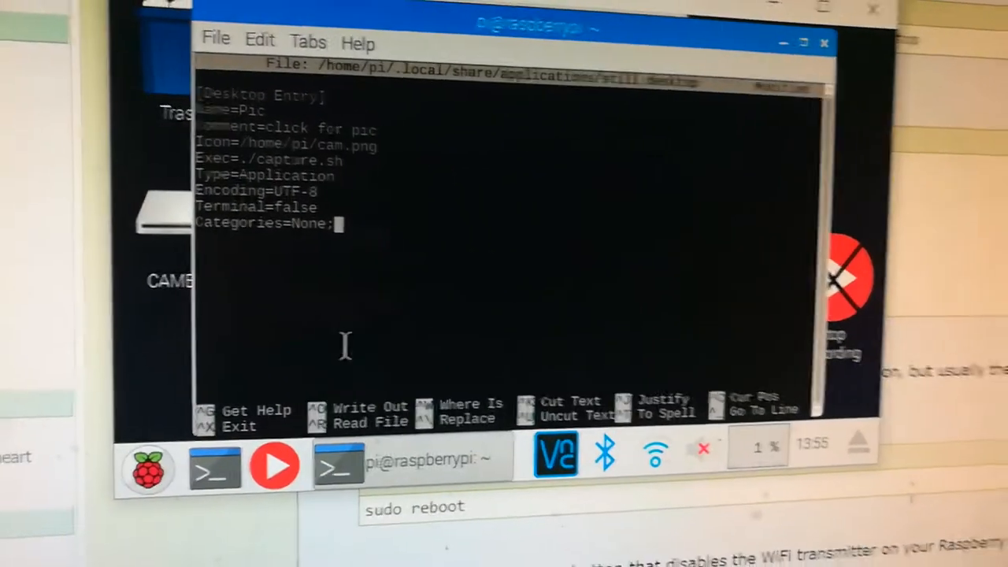
{"action": "key", "text": "ctrl+x"}
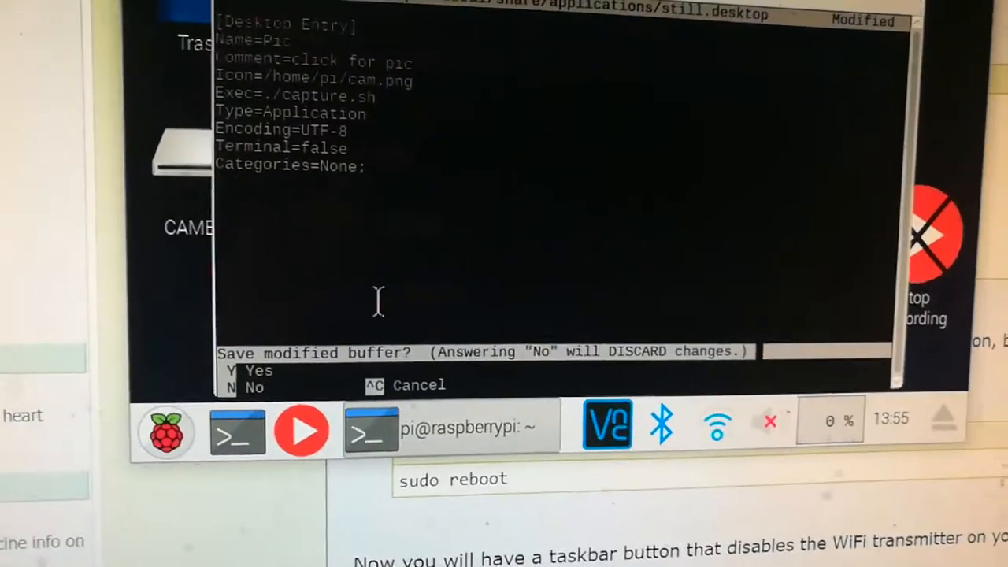
{"action": "key", "text": "y"}
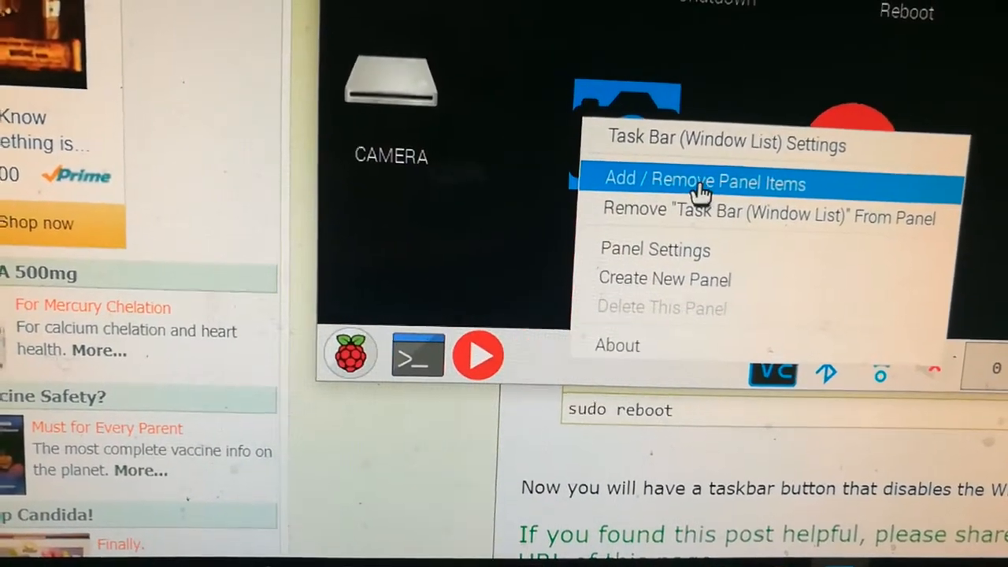
Add Pic from the Other category to the Application Launch Bar preferences.
{"action": "left_click", "coordinate": [705, 183]}
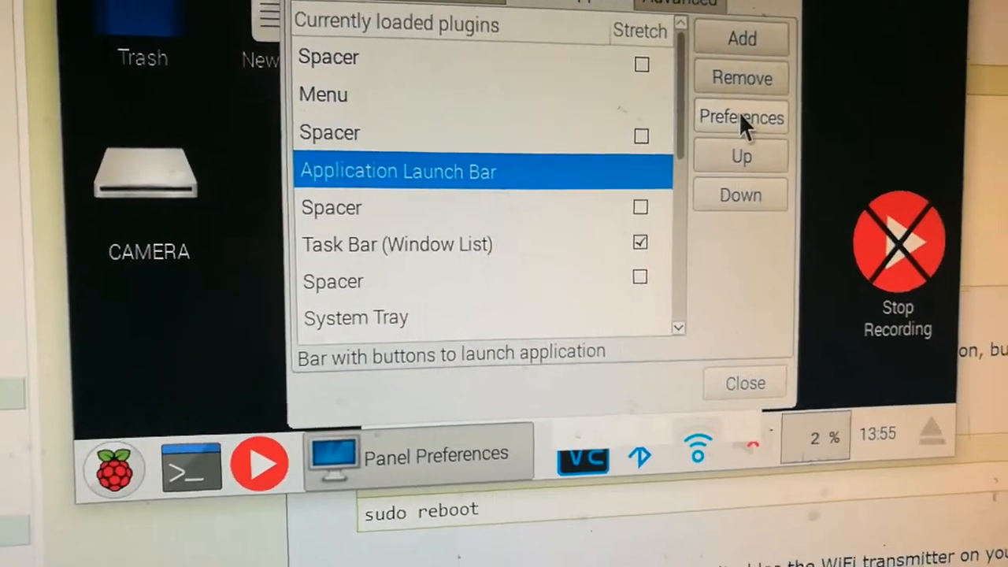
{"action": "left_click", "coordinate": [740, 116]}
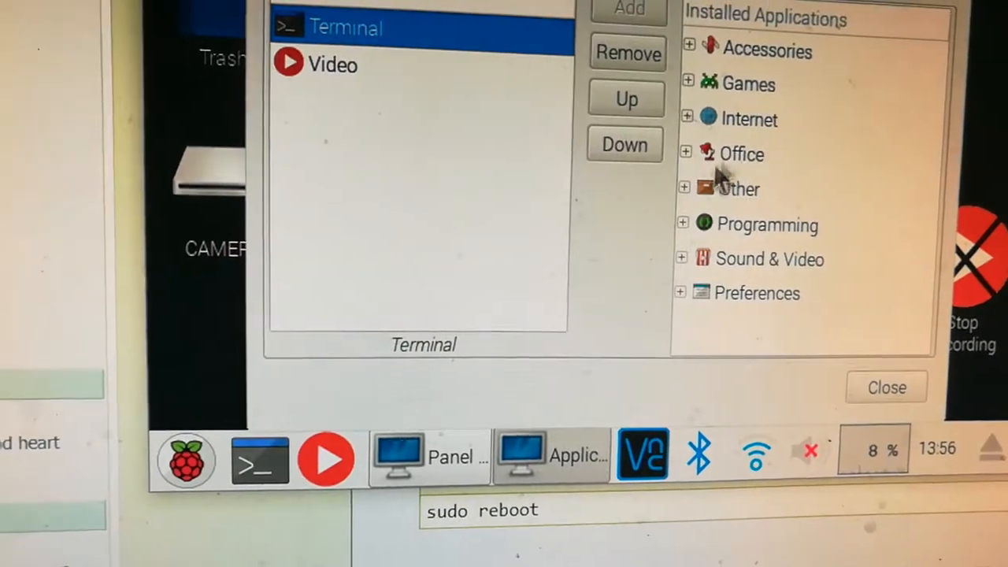
{"action": "left_click", "coordinate": [682, 189]}
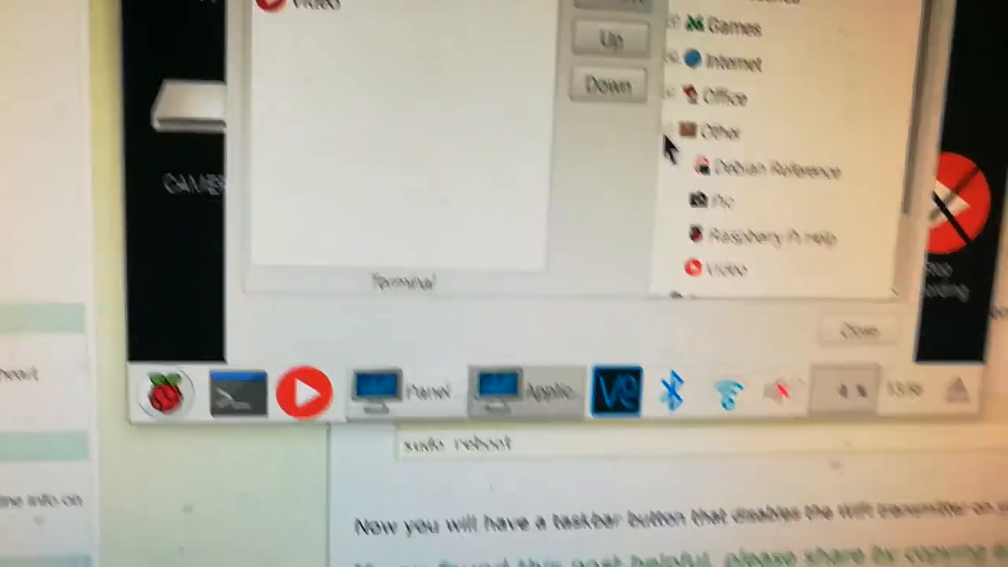
{"action": "left_click", "coordinate": [701, 182]}
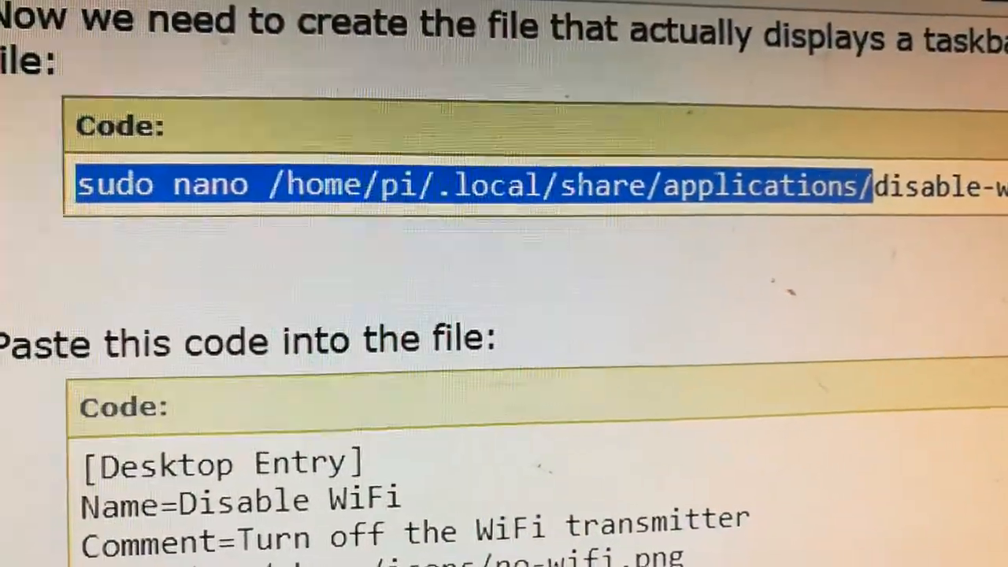
Paste the tutorial's nano command into the terminal for a second launcher file.
{"action": "scroll", "scroll_direction": "down", "scroll_amount": 3}
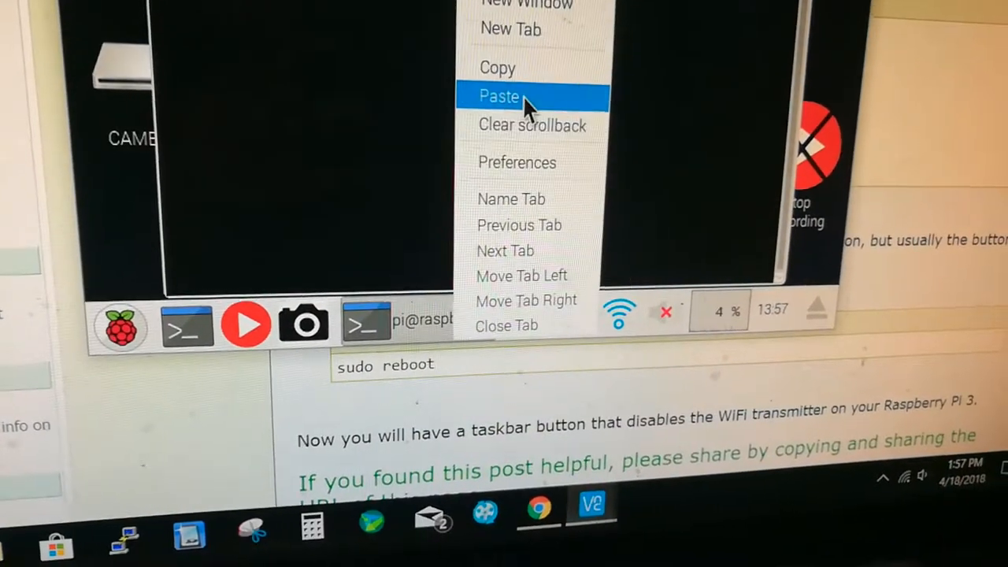
{"action": "left_click", "coordinate": [498, 95]}
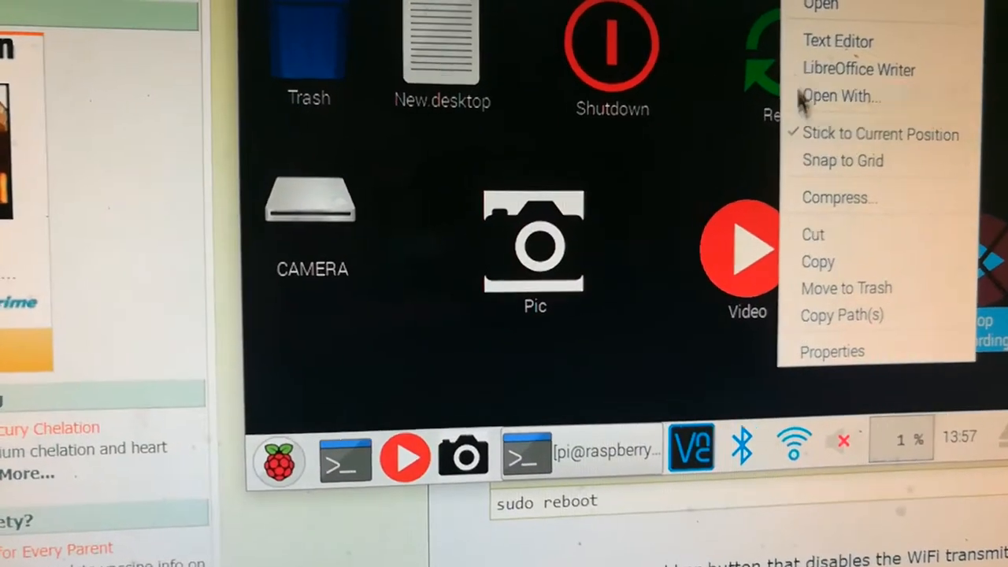
Open the Stop Recording desktop entry file to write and save its launcher content.
{"action": "left_click", "coordinate": [837, 41]}
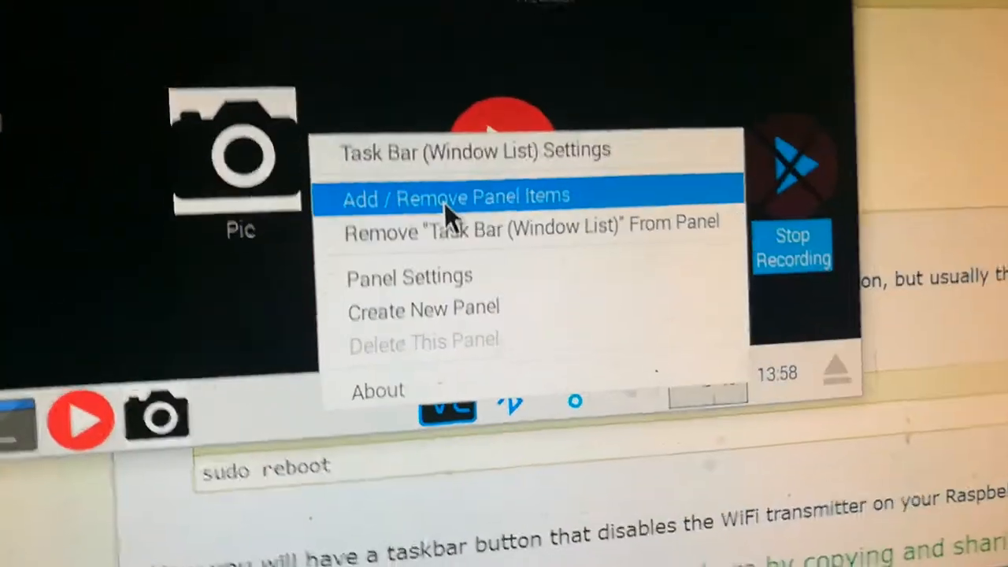
Add Stop Recording from Other to the Application Launch Bar, then close Panel Preferences.
{"action": "left_click", "coordinate": [454, 196]}
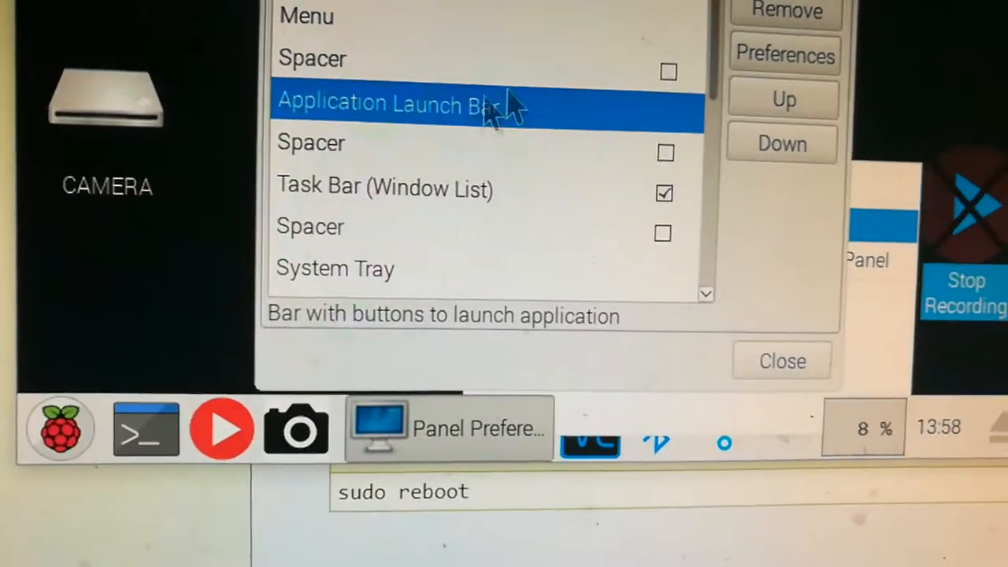
{"action": "left_click", "coordinate": [780, 361]}
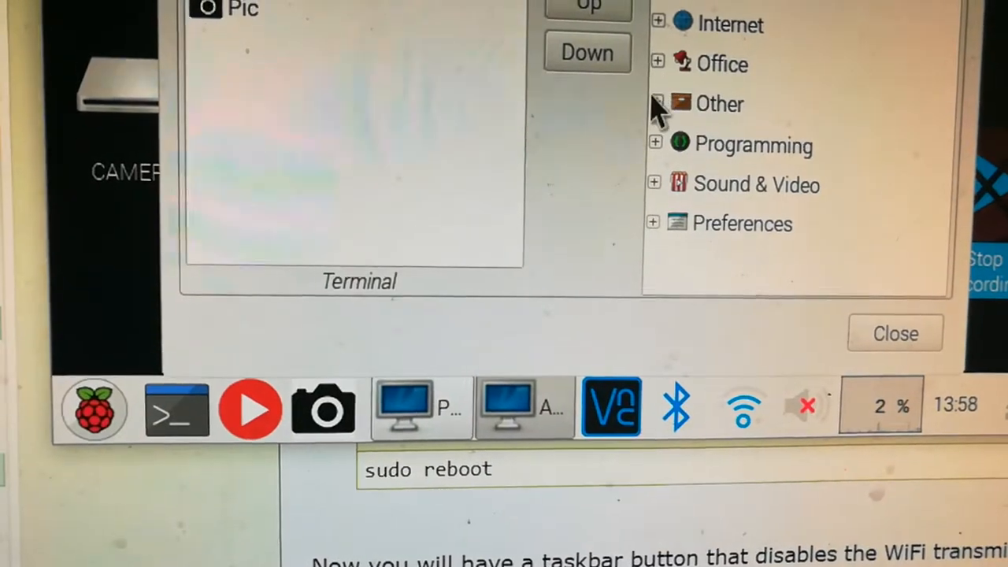
{"action": "left_click", "coordinate": [657, 103]}
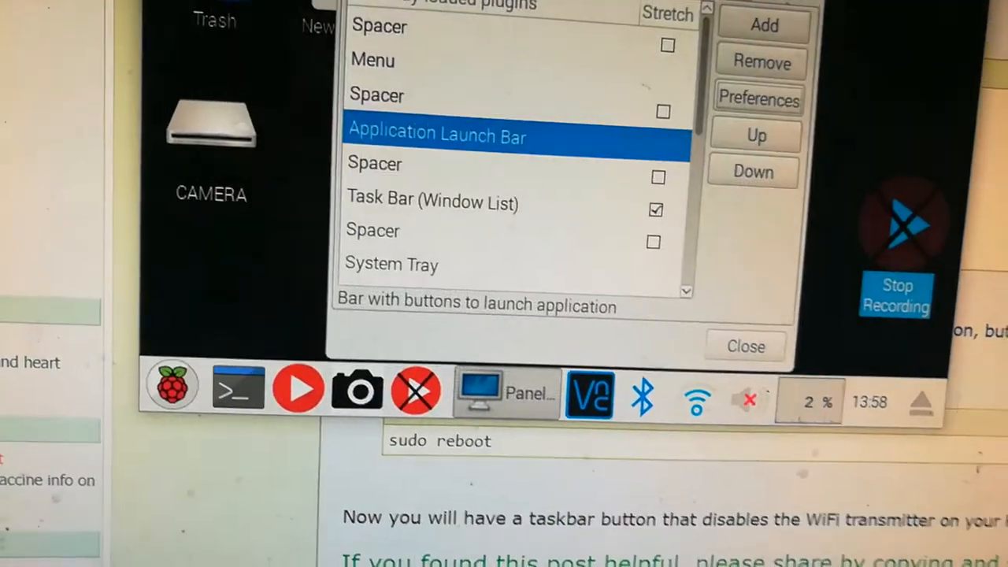
{"action": "left_click", "coordinate": [744, 347]}
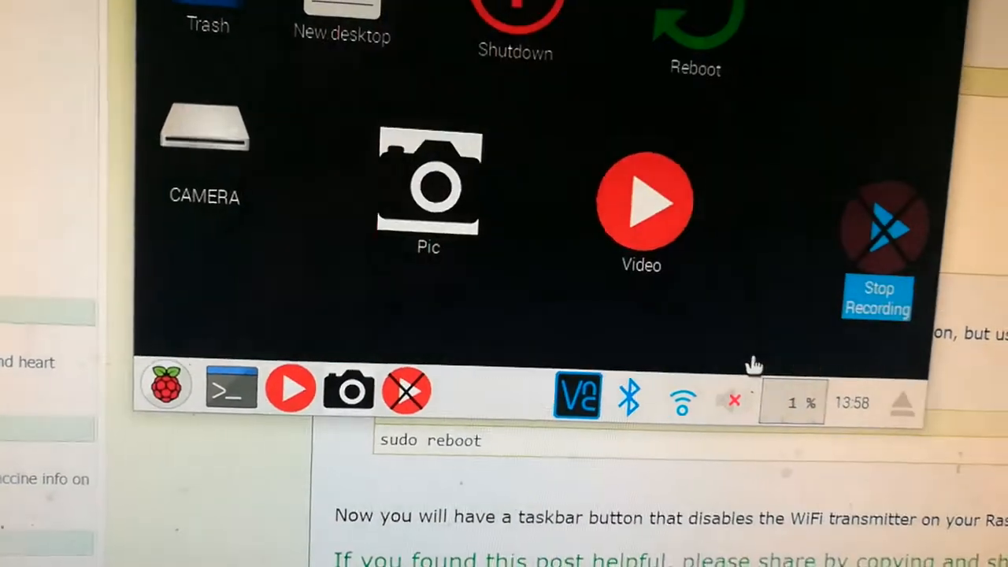